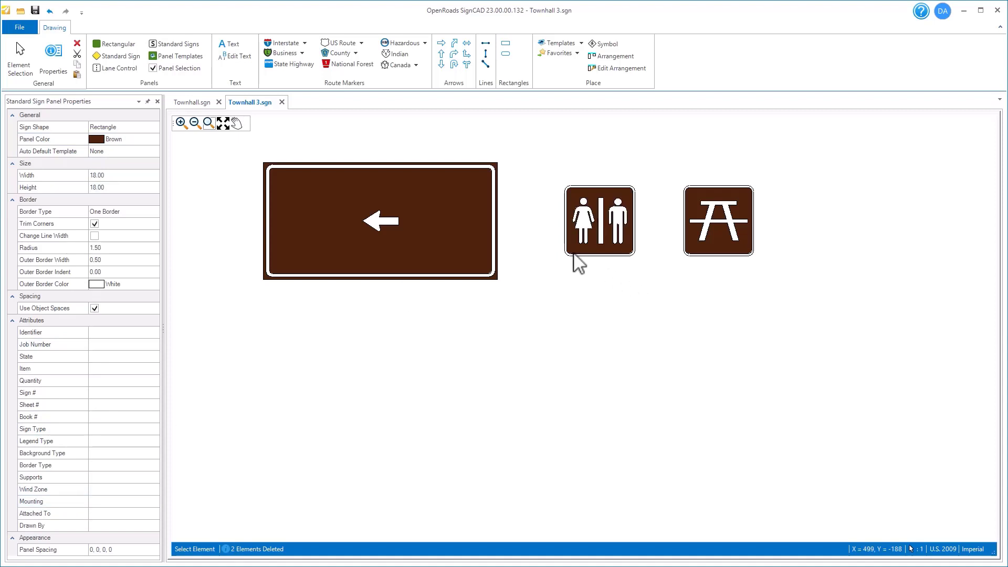
{"action": "mouse_move", "coordinate": [709, 273]}
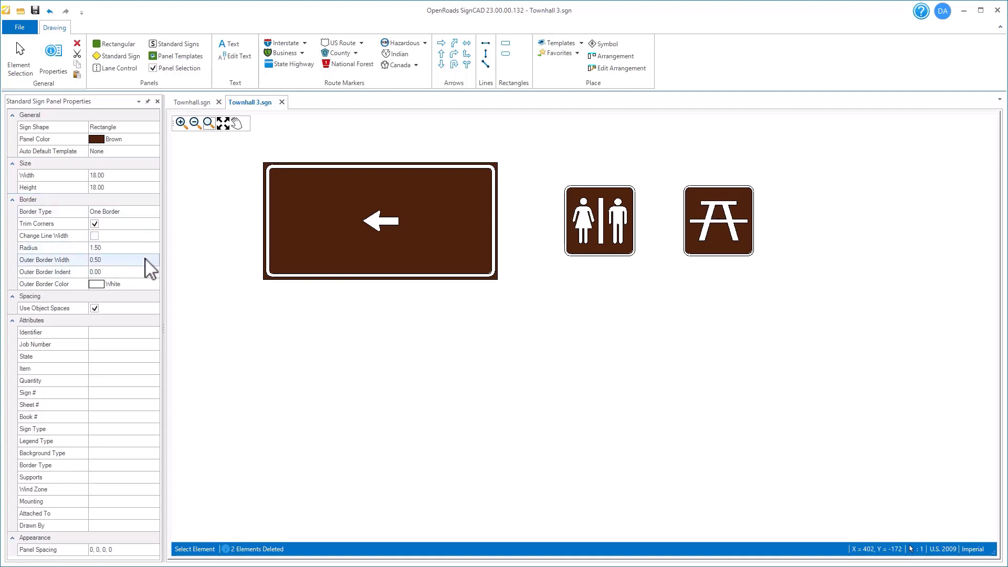
{"action": "mouse_move", "coordinate": [603, 216]}
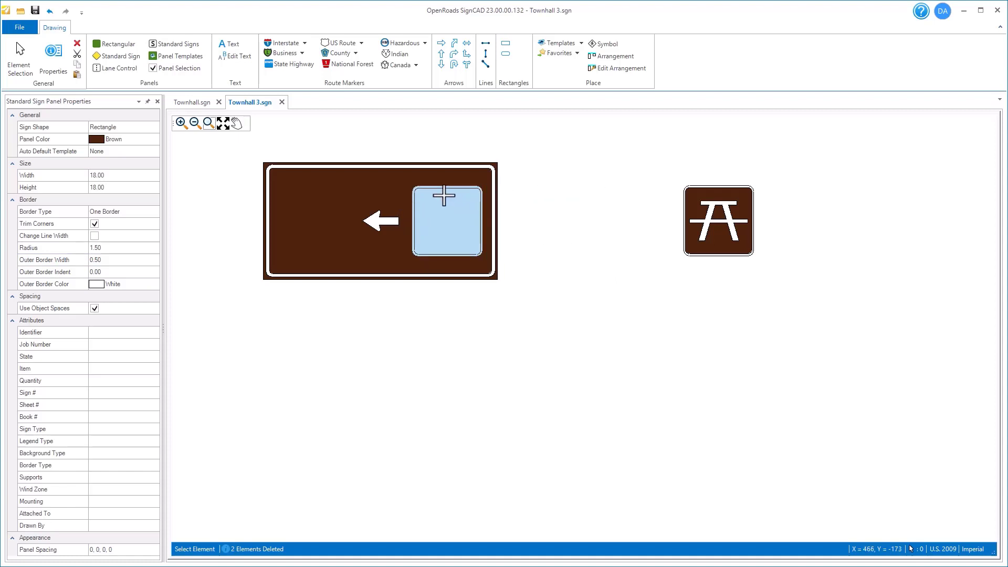
Place the restroom symbol panel inside the brown sign beside the left arrow, then pick up the picnic panel
{"action": "left_click", "coordinate": [445, 195]}
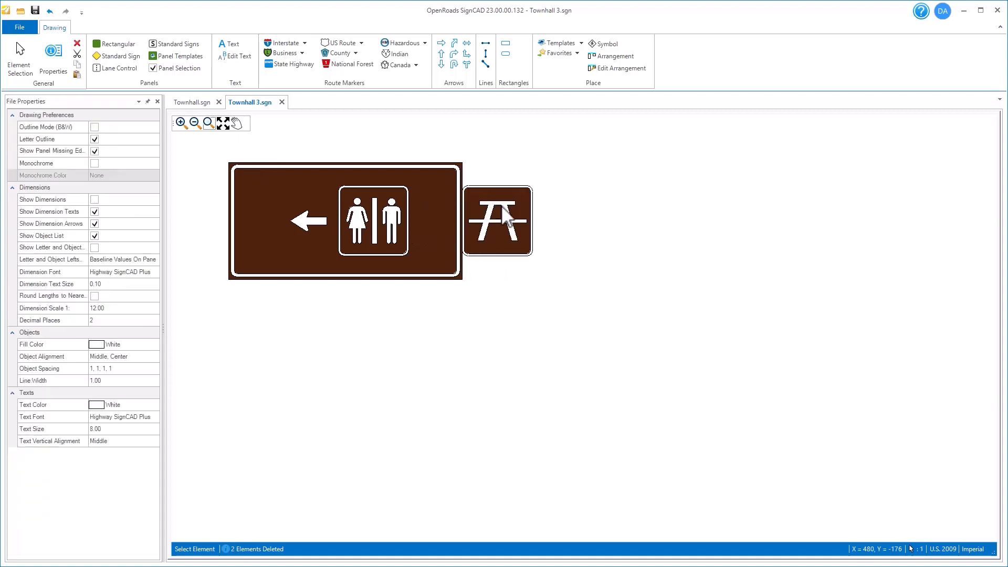
{"action": "left_click", "coordinate": [503, 220]}
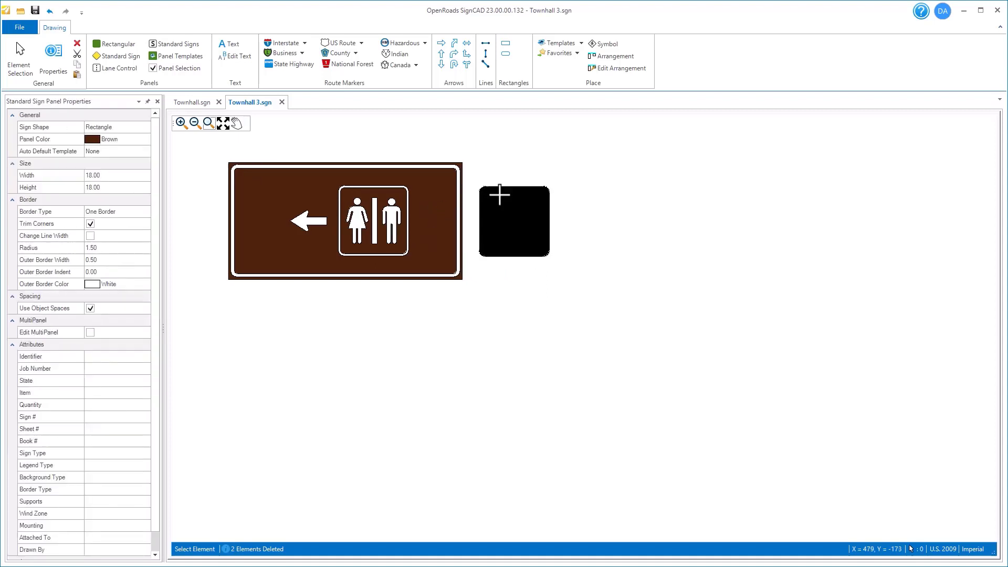
Place the picnic symbol panel inside the brown sign to the right of the restroom symbol
{"action": "left_click_drag", "start_coordinate": [512, 221], "coordinate": [434, 199]}
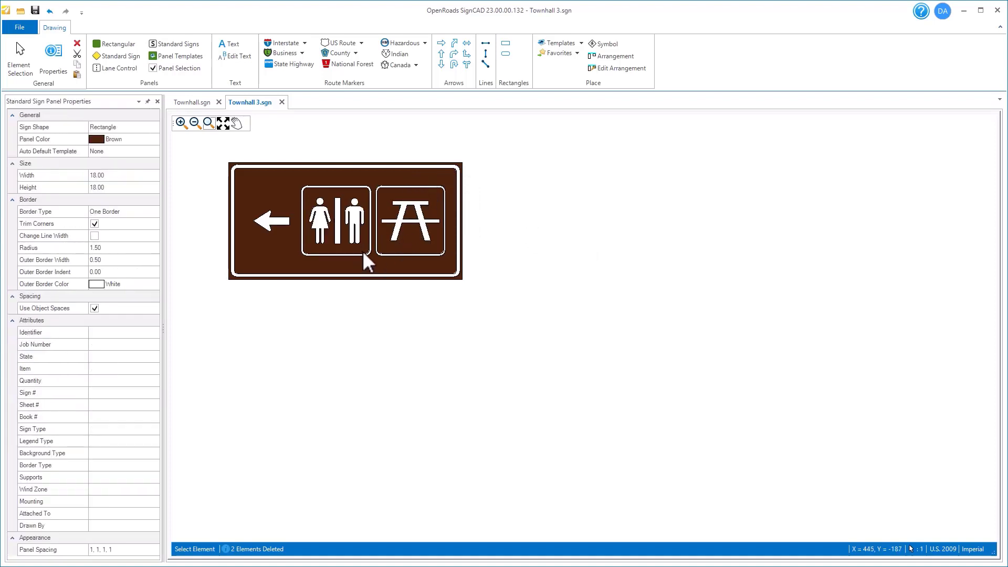
{"action": "left_click", "coordinate": [153, 550]}
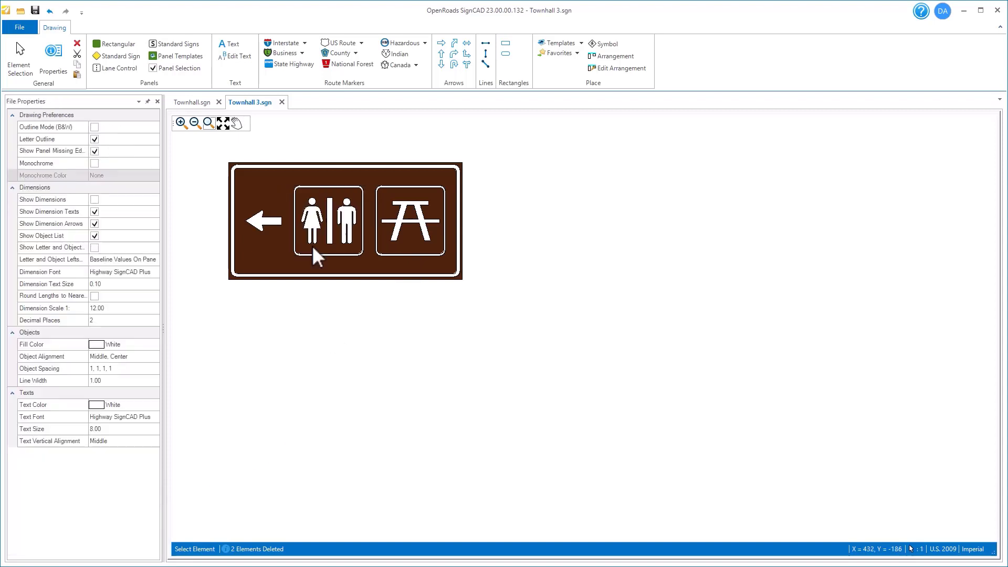
{"action": "mouse_move", "coordinate": [513, 331]}
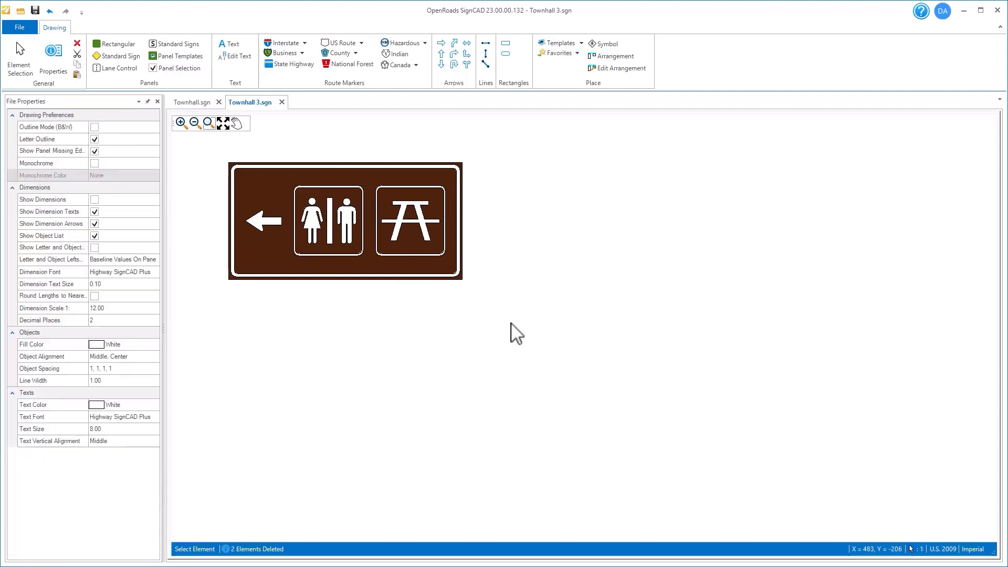